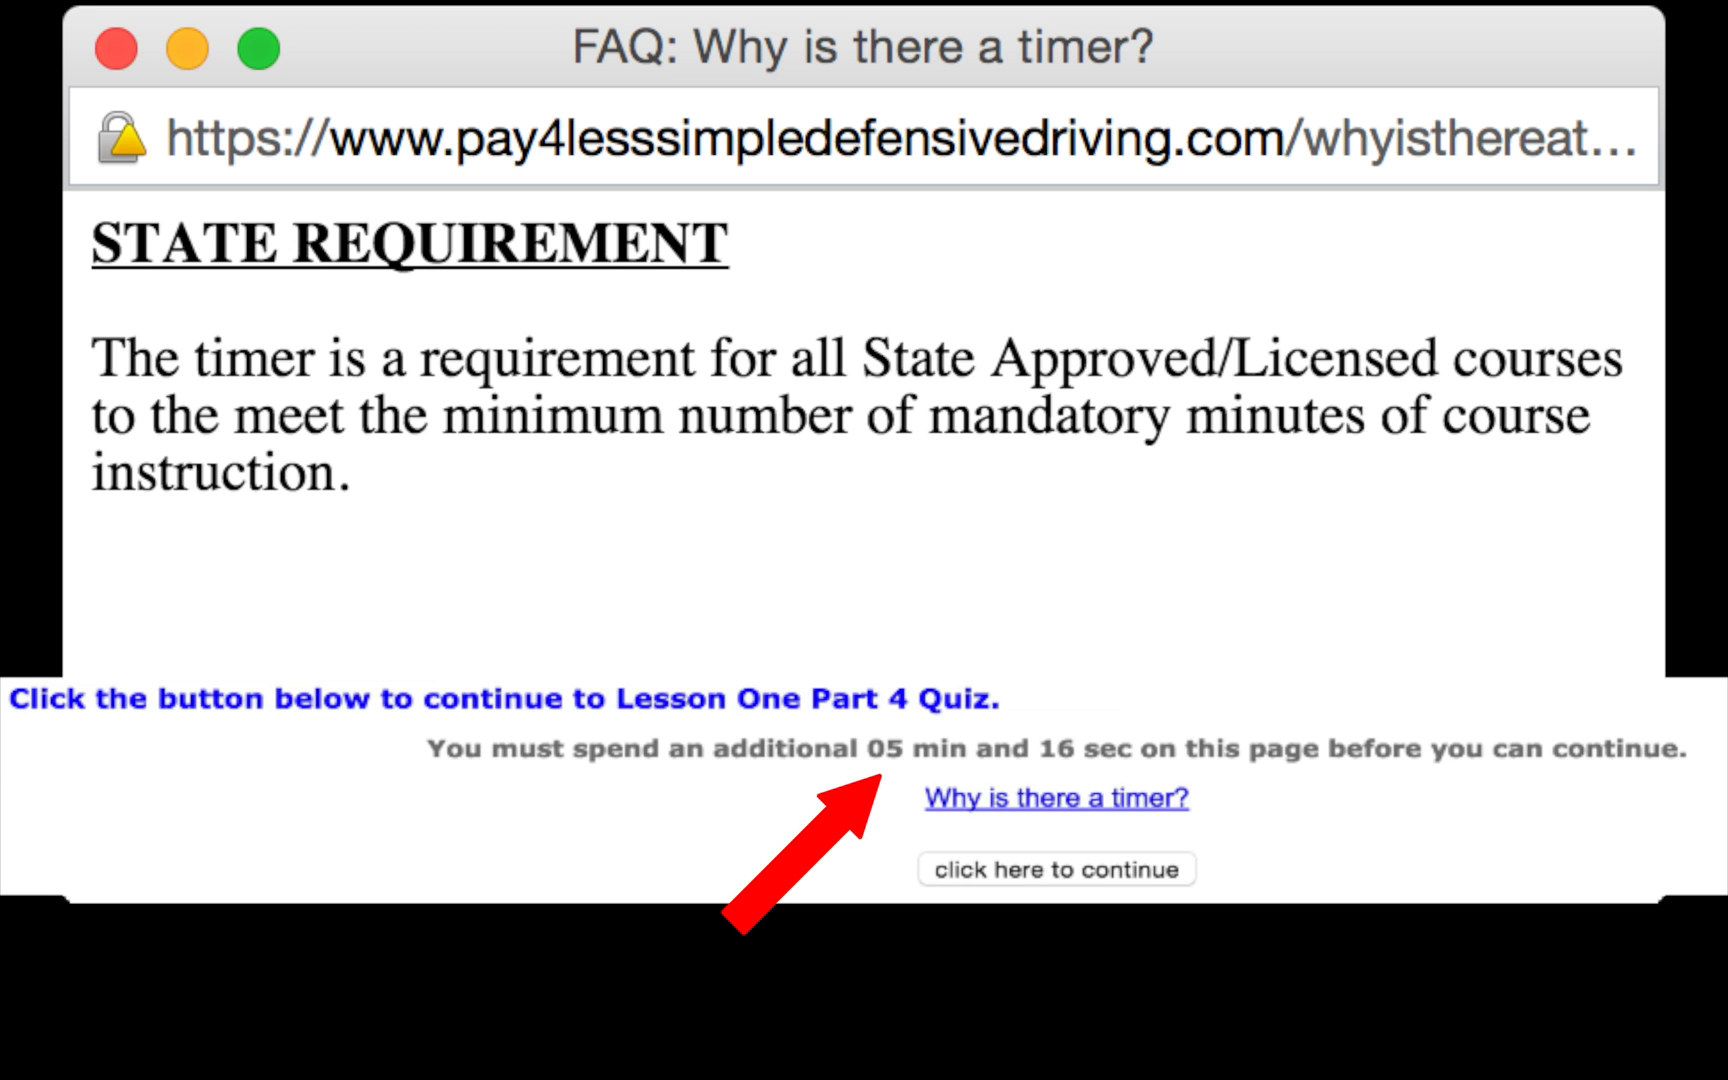
Attempt to continue to the quiz early and dismiss the 'Sorry, you are a little fast!' alert.
{"action": "left_click", "coordinate": [1054, 868]}
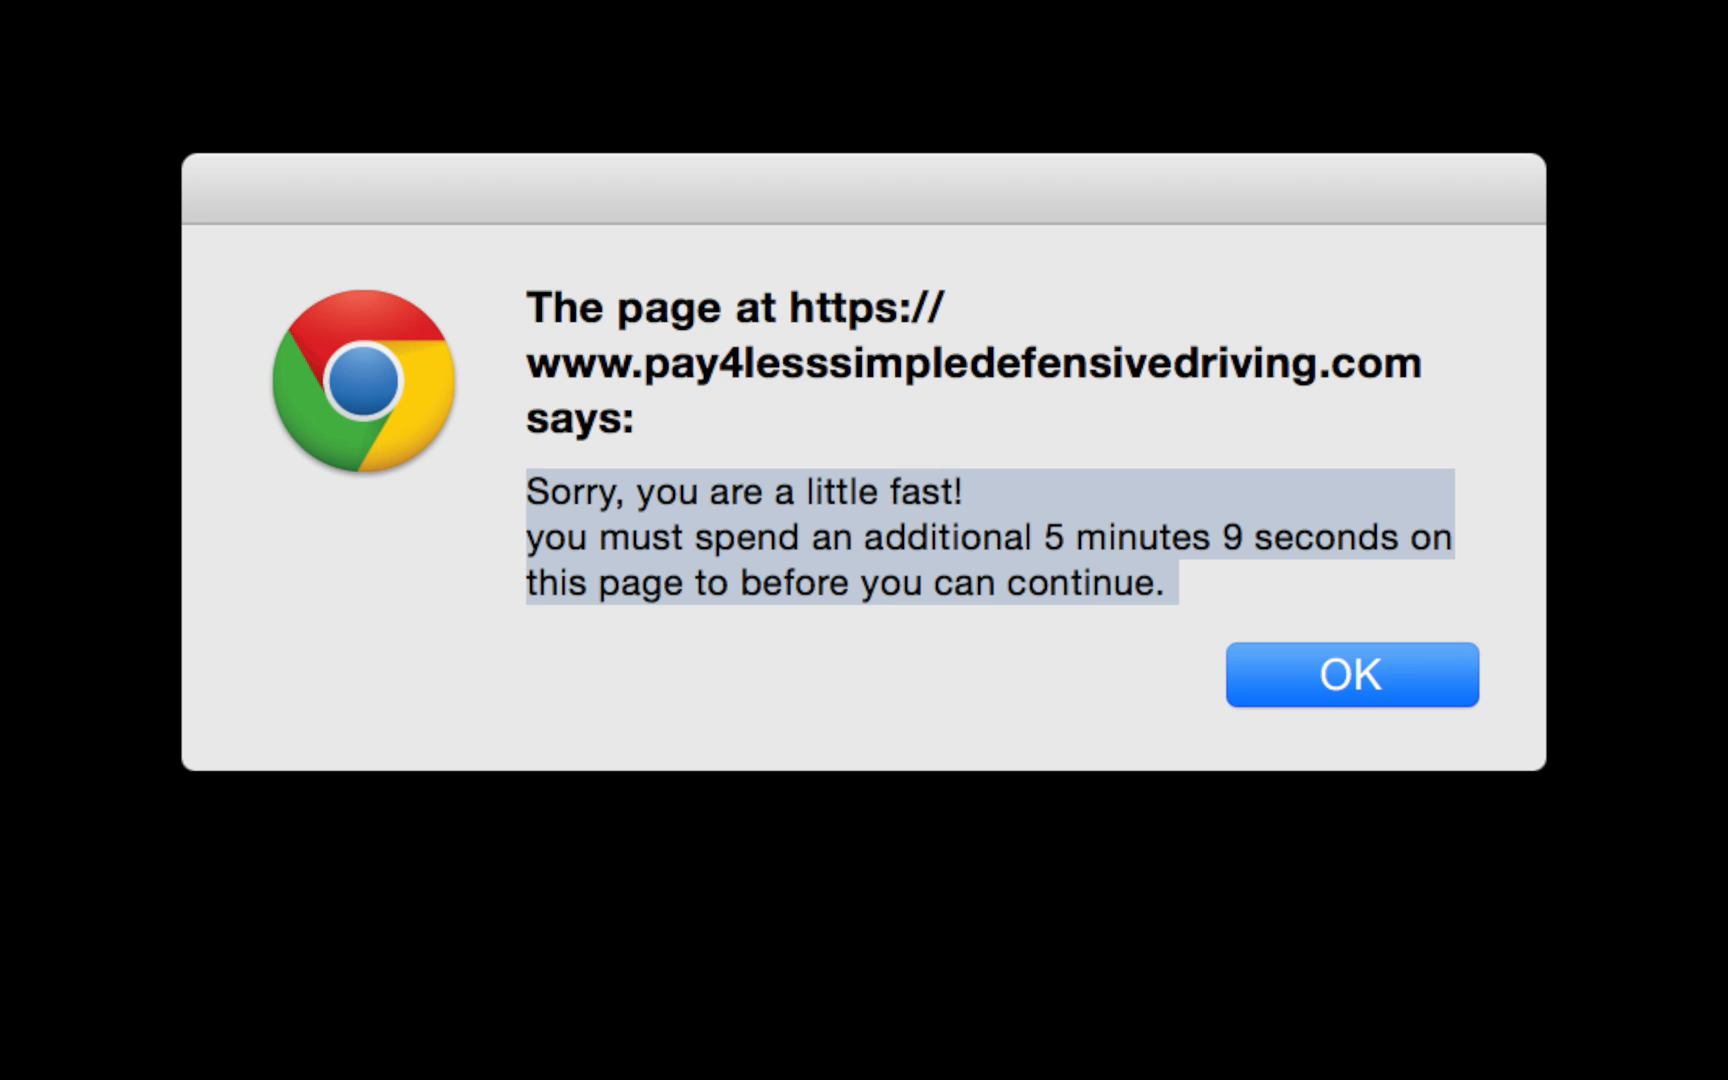
{"action": "left_click", "coordinate": [1350, 674]}
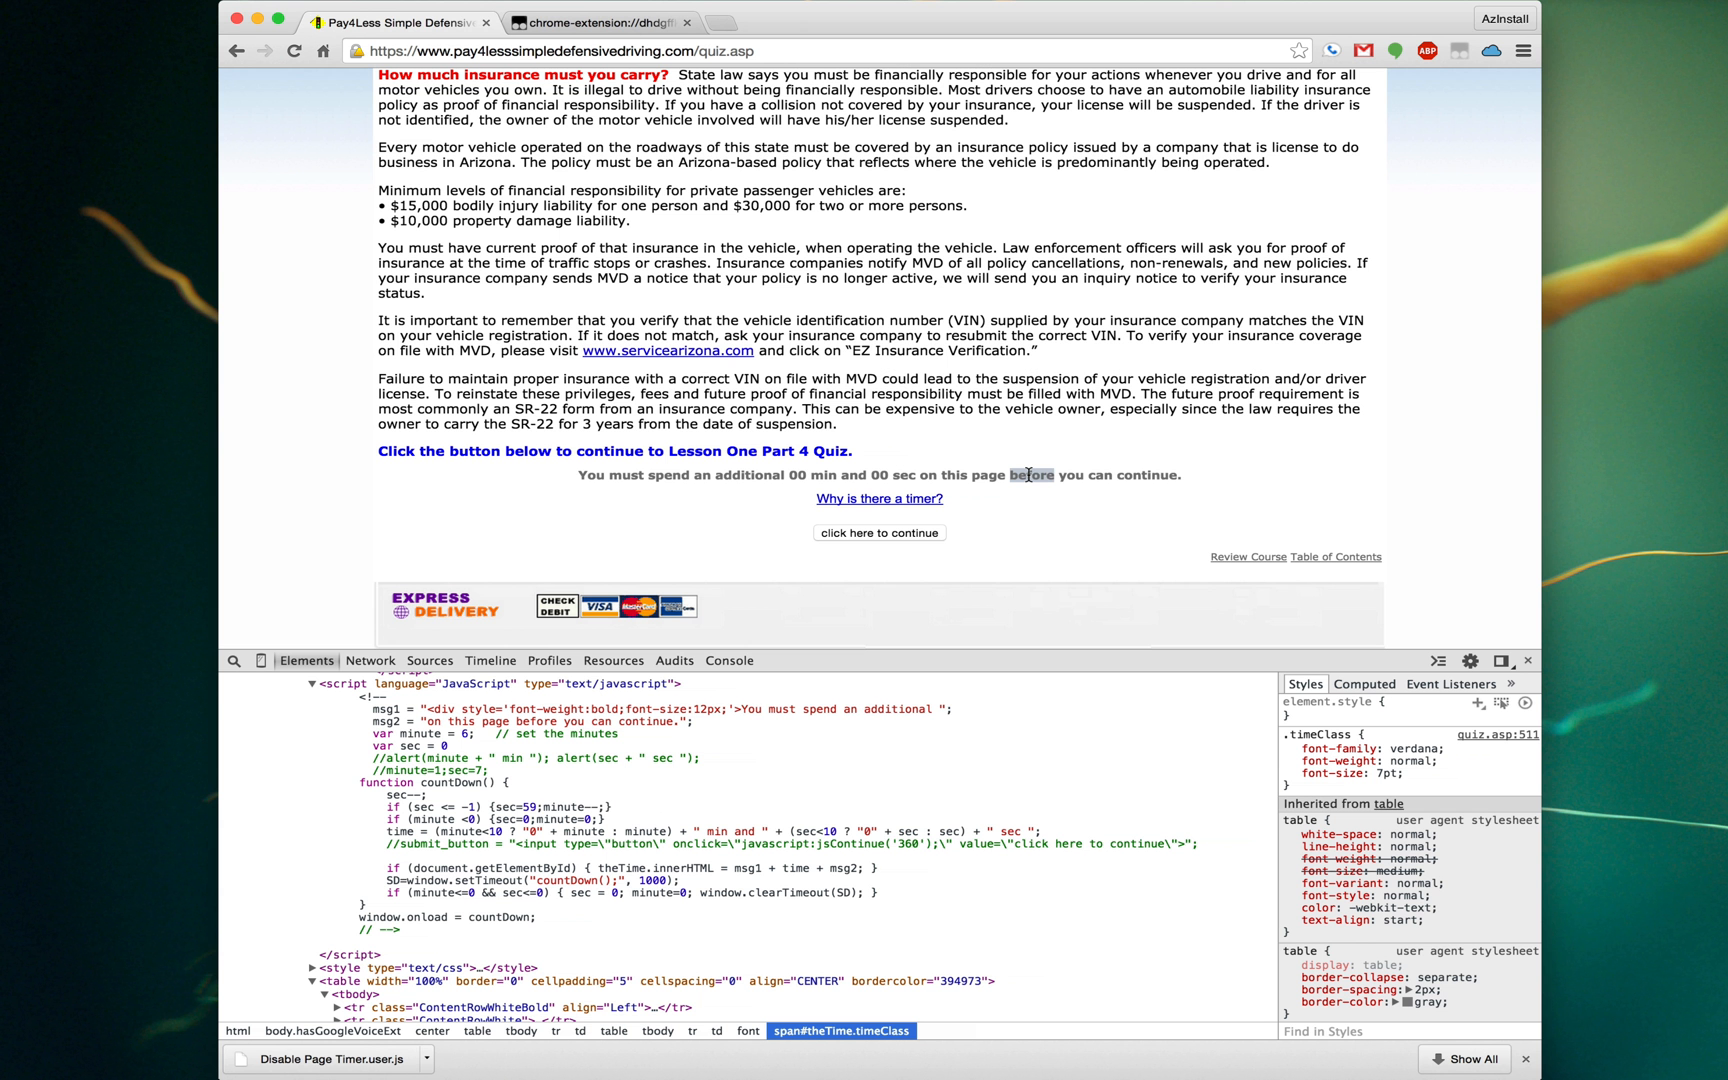
Inspect the 'You must spend an additional…' timer message in the Elements panel.
{"action": "right_click", "coordinate": [1028, 474]}
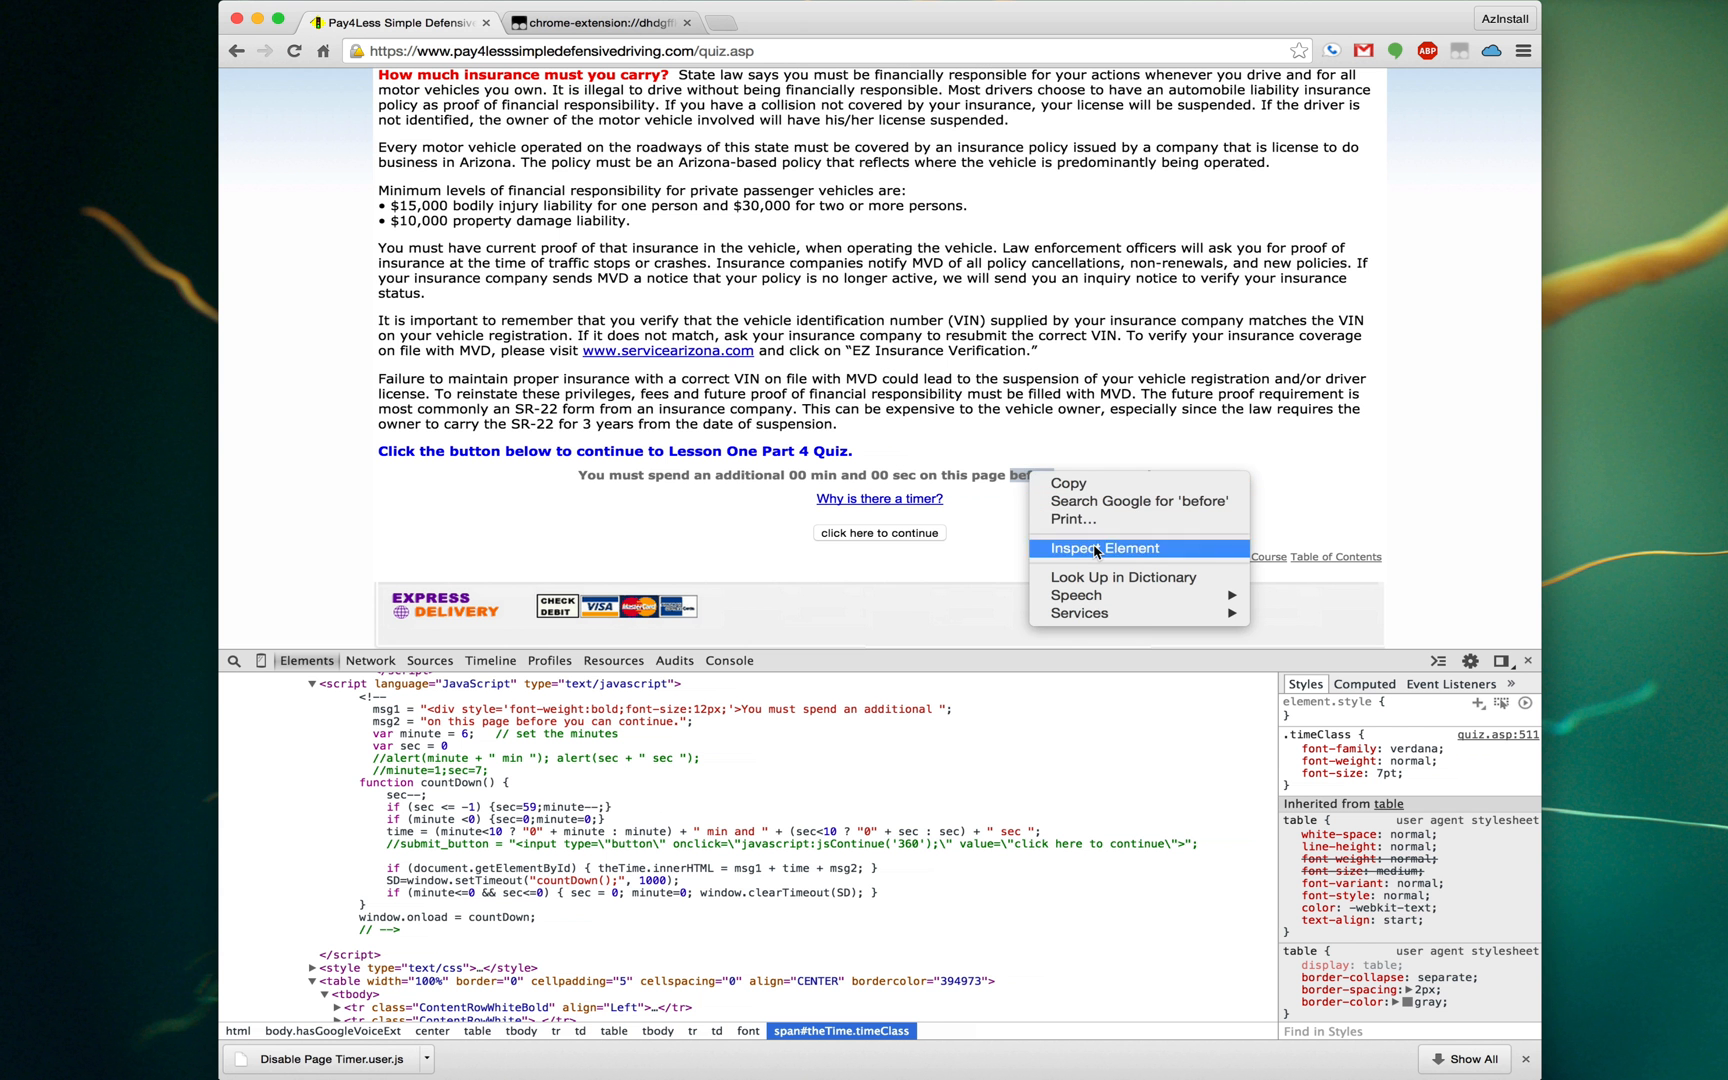
{"action": "left_click", "coordinate": [1100, 548]}
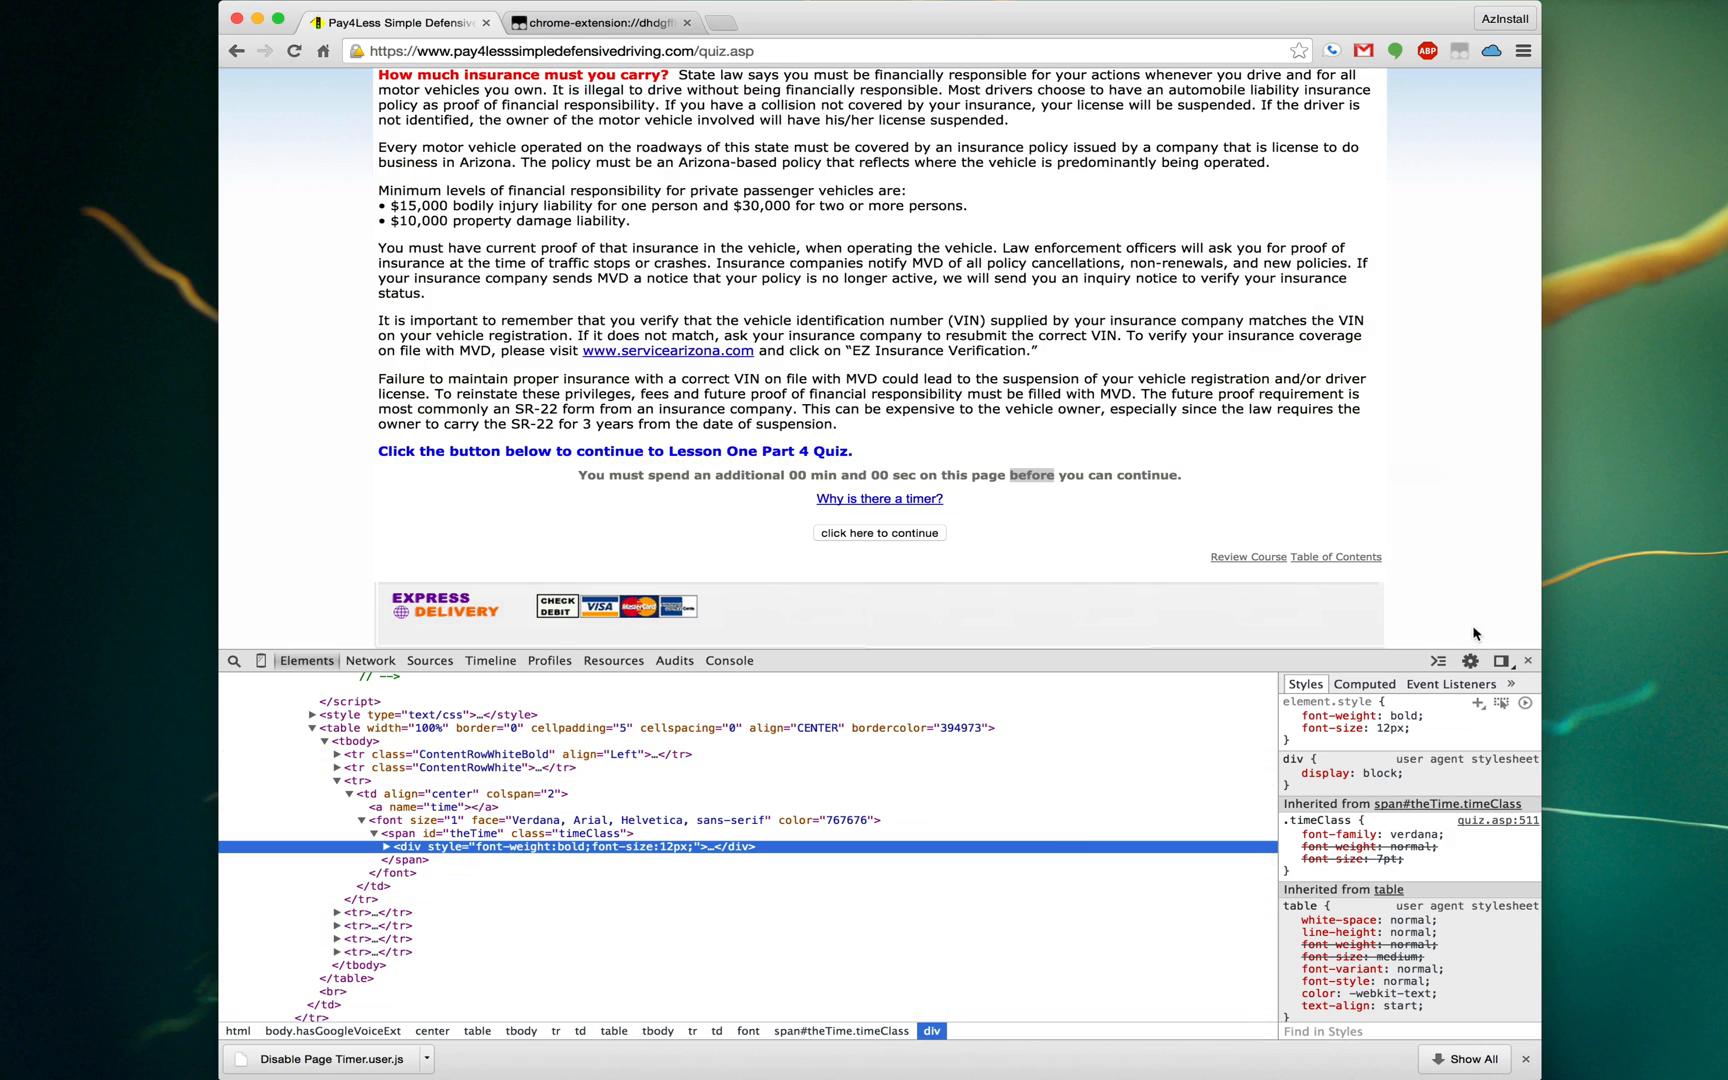
{"action": "mouse_move", "coordinate": [1438, 662]}
{"action": "type", "text": "minute =1;"}
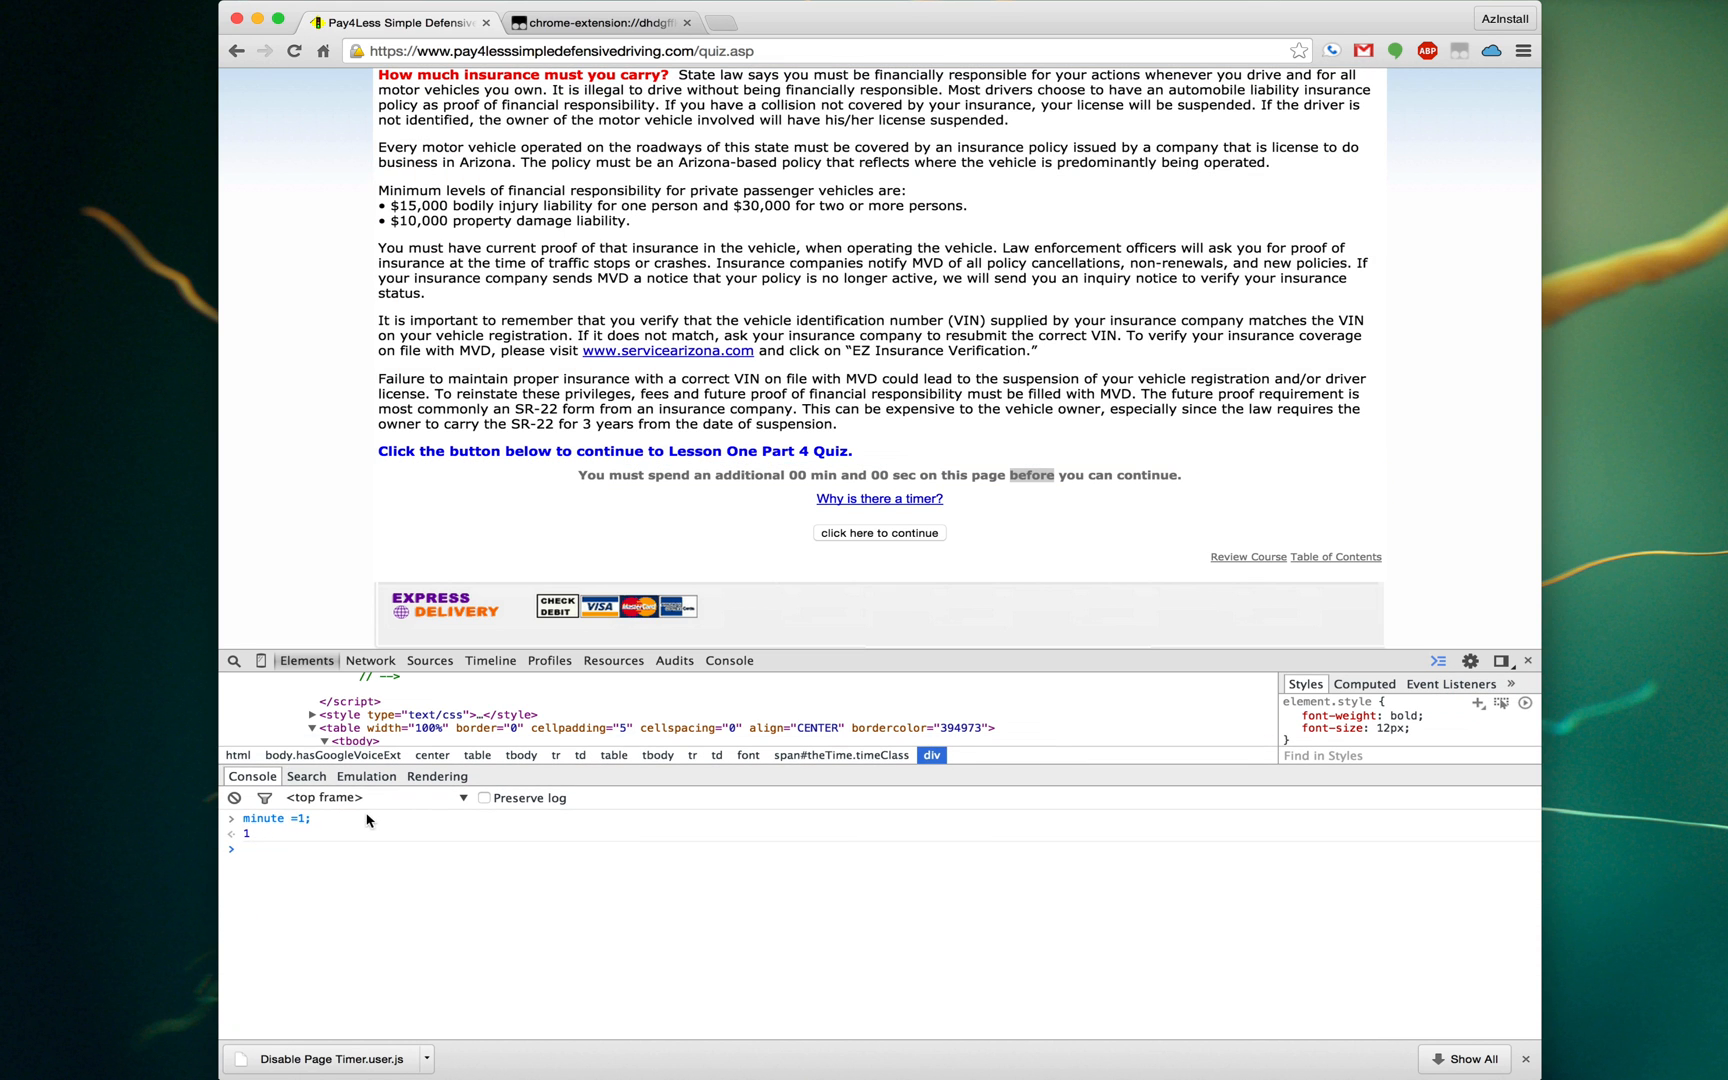
{"action": "mouse_move", "coordinate": [872, 804]}
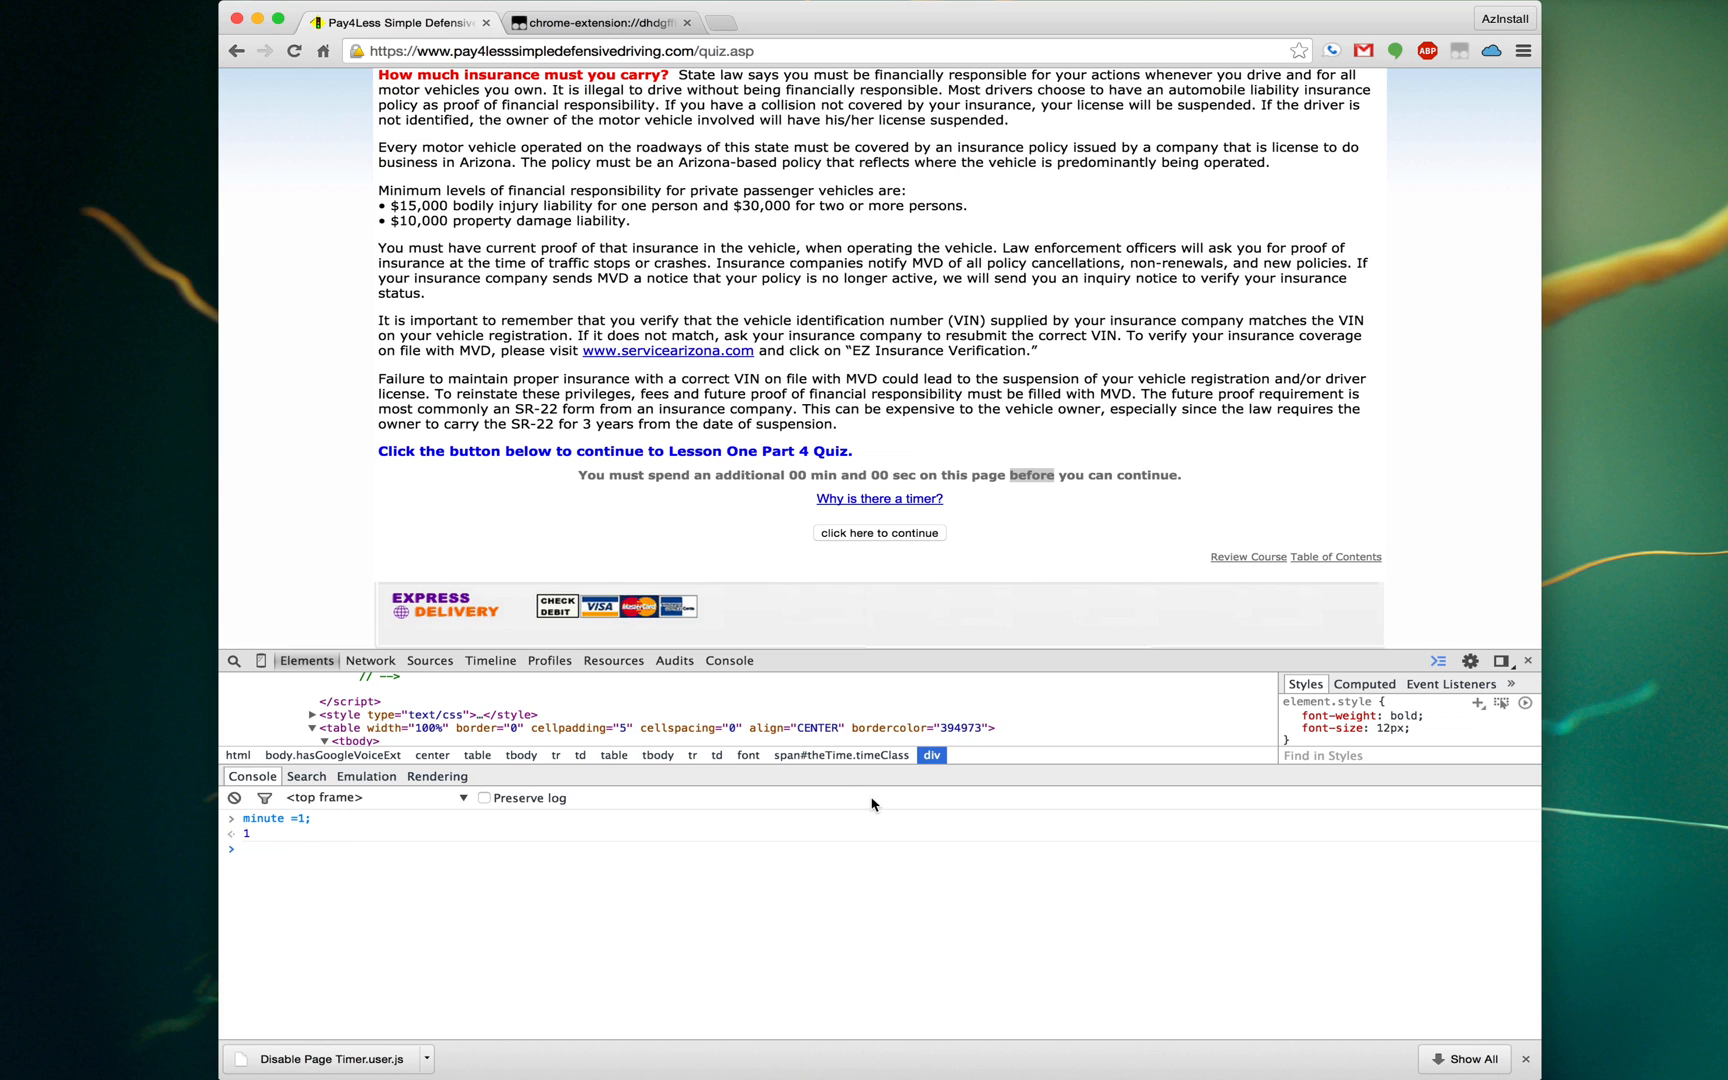
{"action": "mouse_move", "coordinate": [1502, 662]}
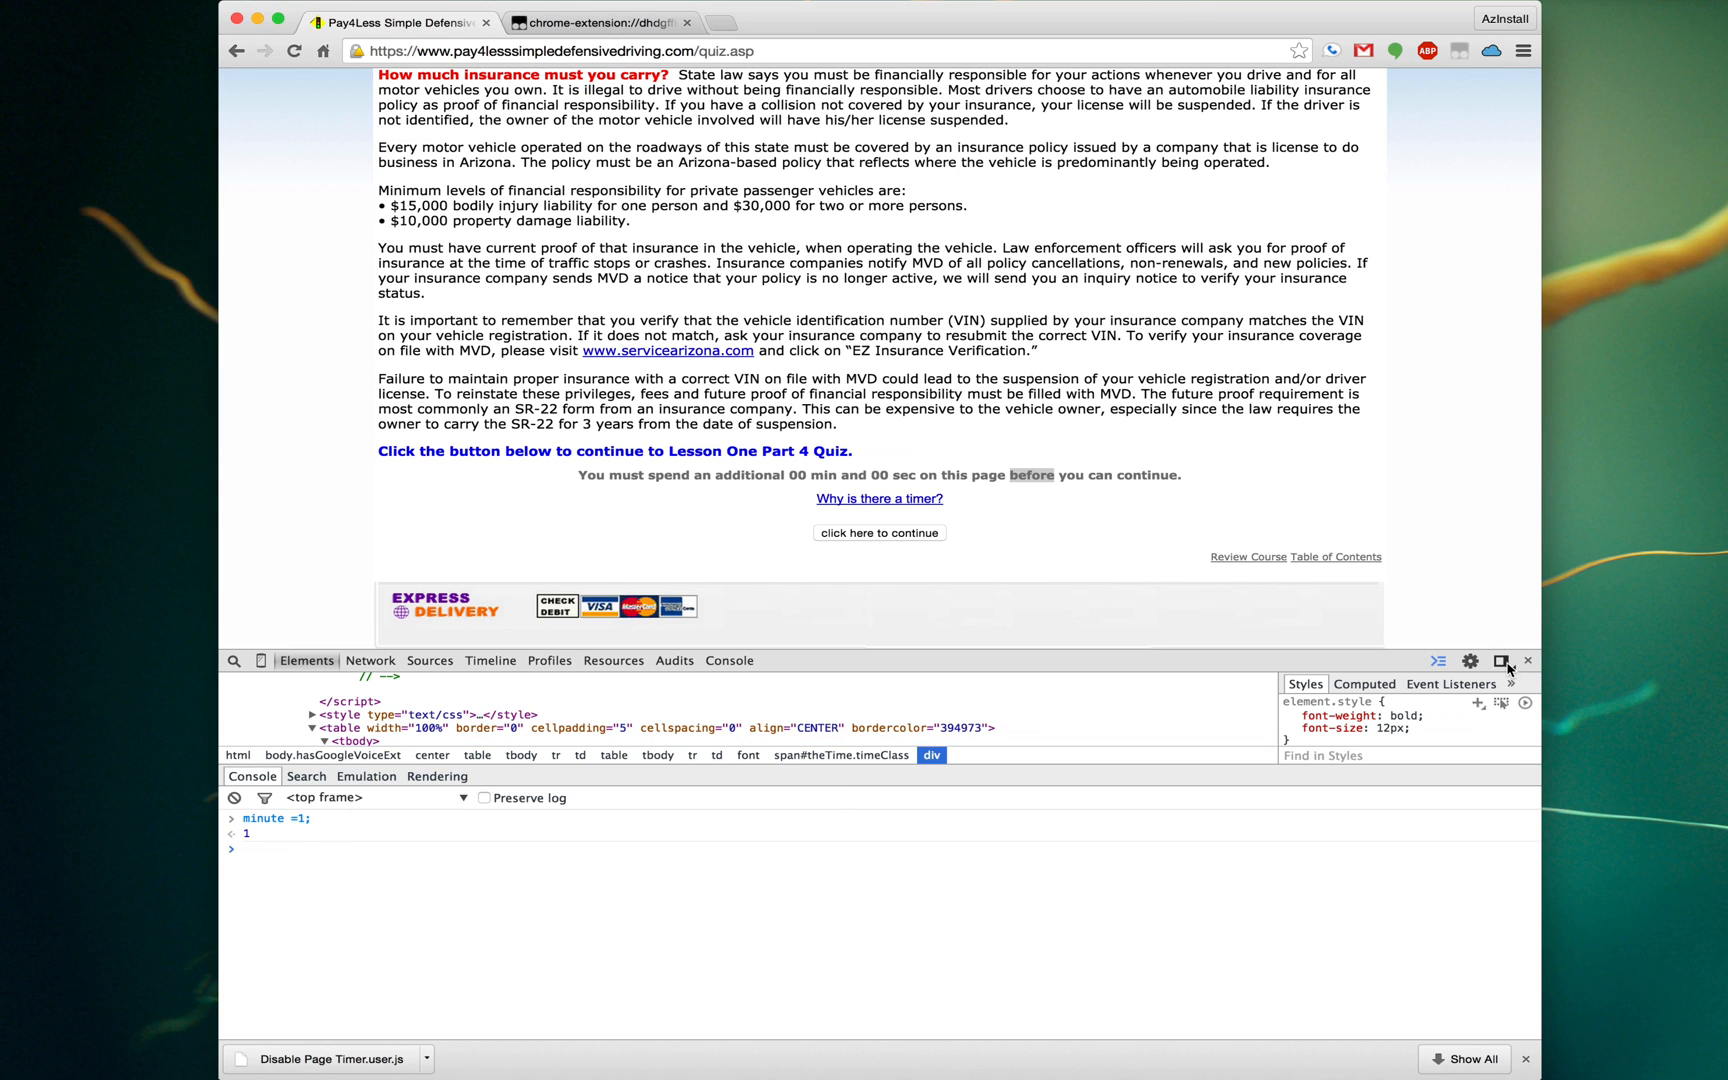
{"action": "mouse_move", "coordinate": [1500, 662]}
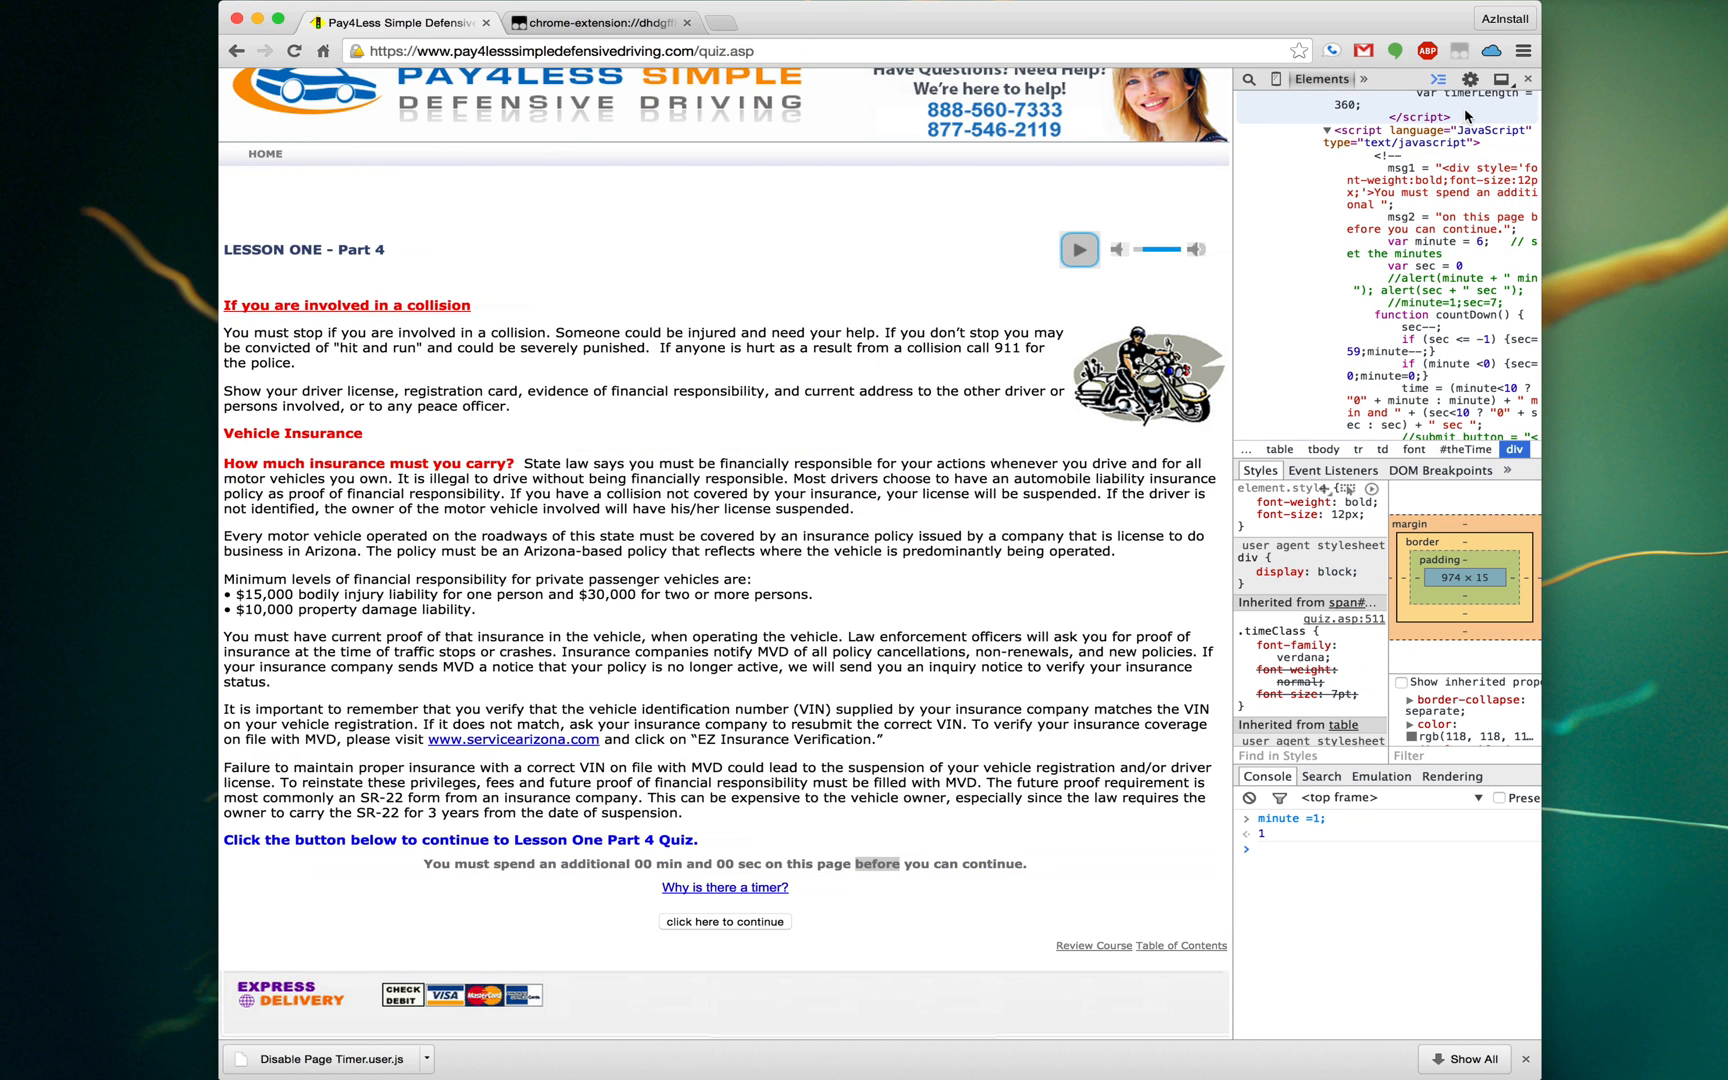
{"action": "mouse_move", "coordinate": [1500, 78]}
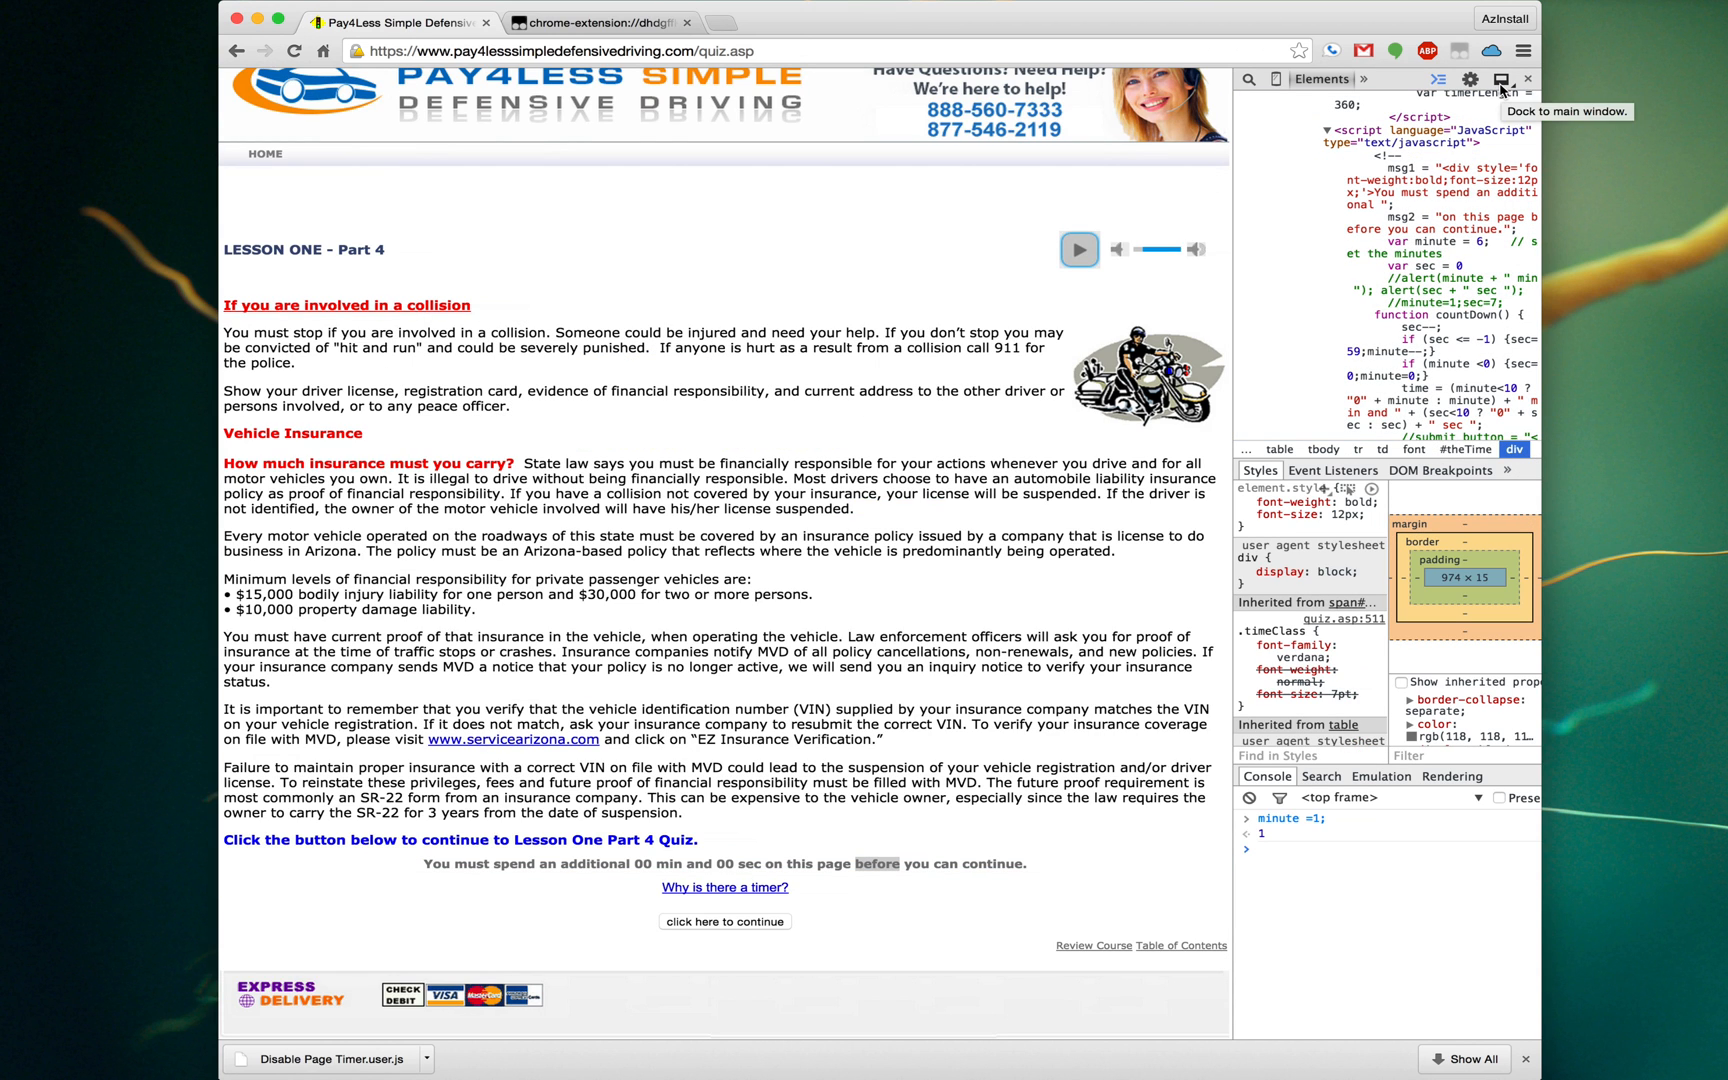
Dock the developer tools back to the main window below the page.
{"action": "left_click", "coordinate": [1500, 78]}
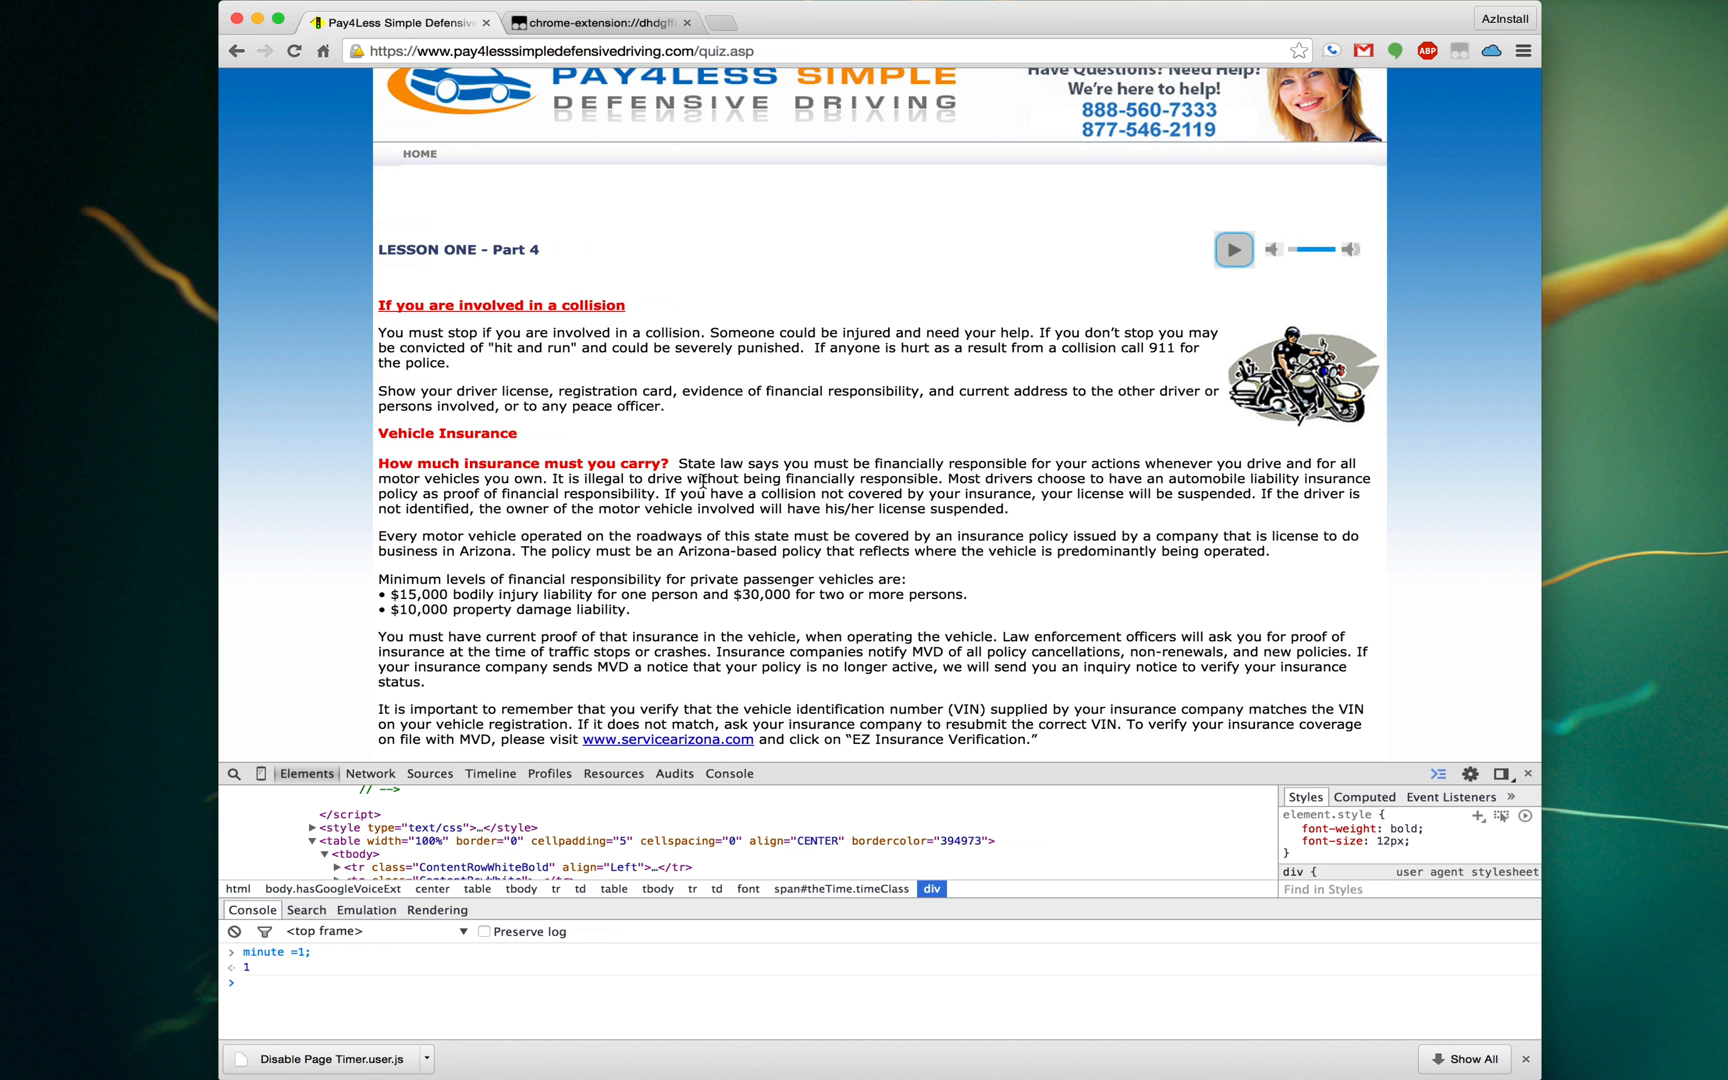
{"action": "mouse_move", "coordinate": [912, 744]}
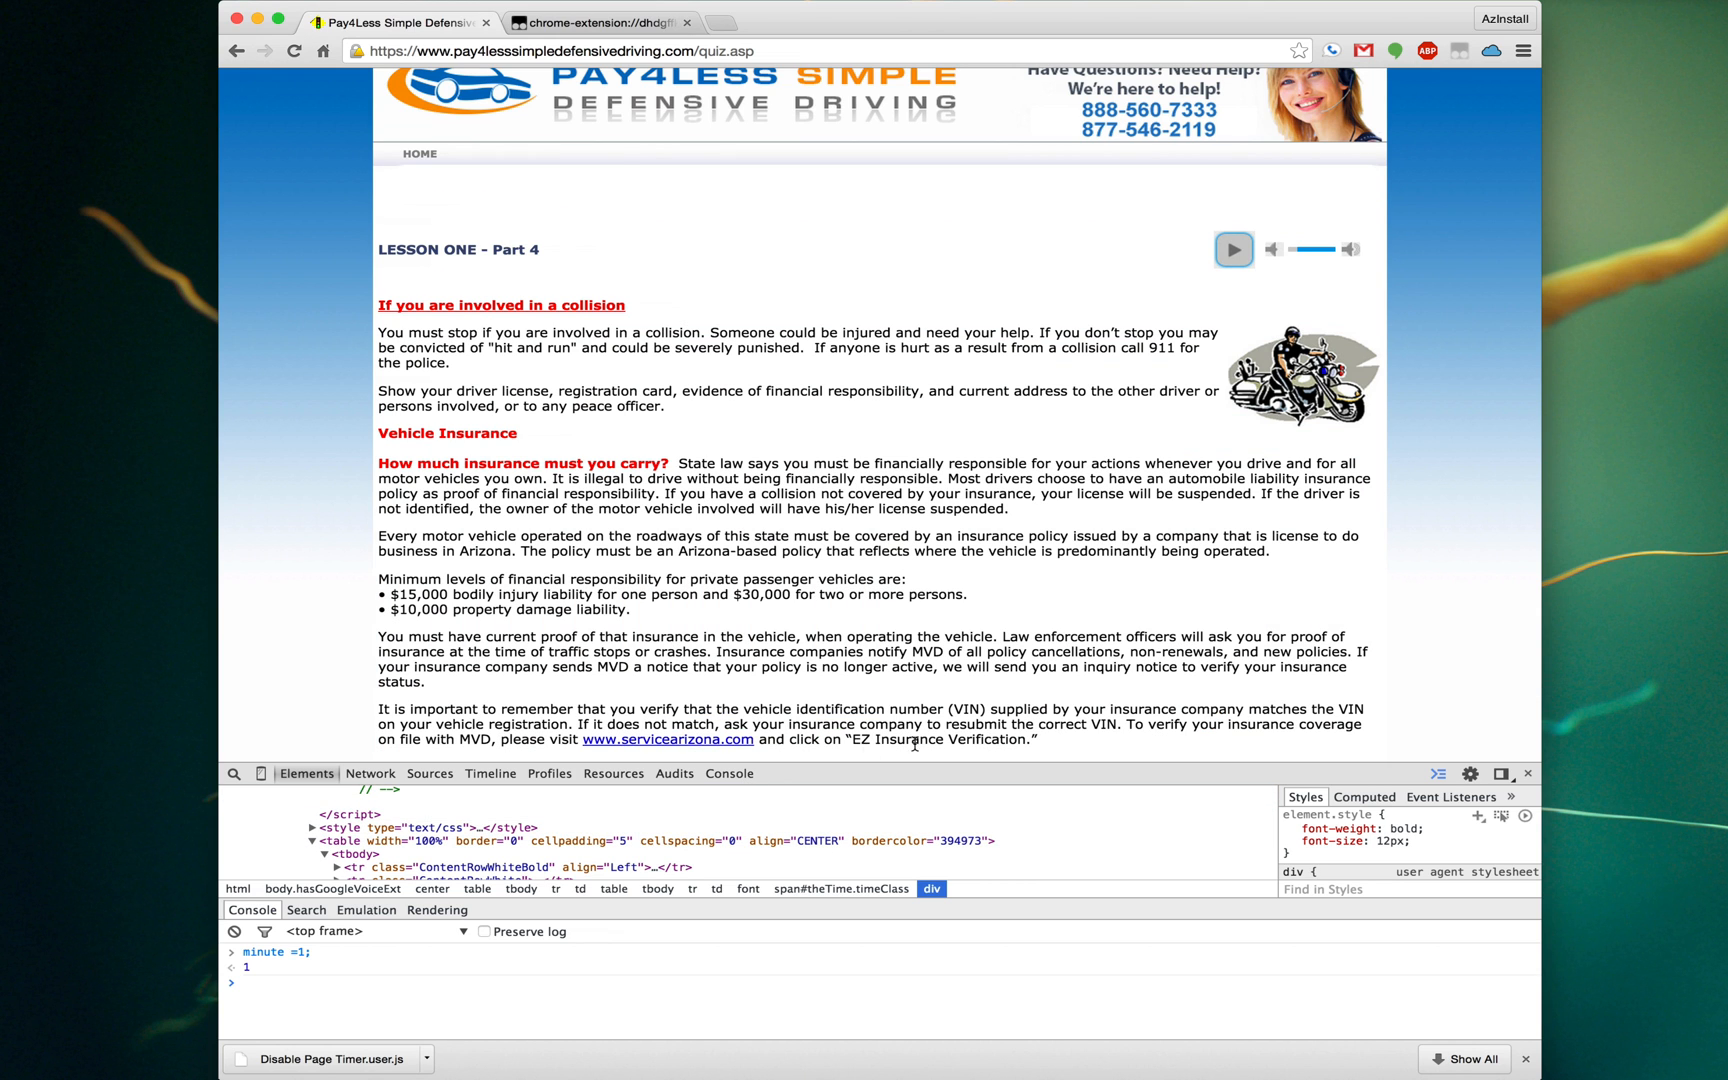
{"action": "mouse_move", "coordinate": [870, 458]}
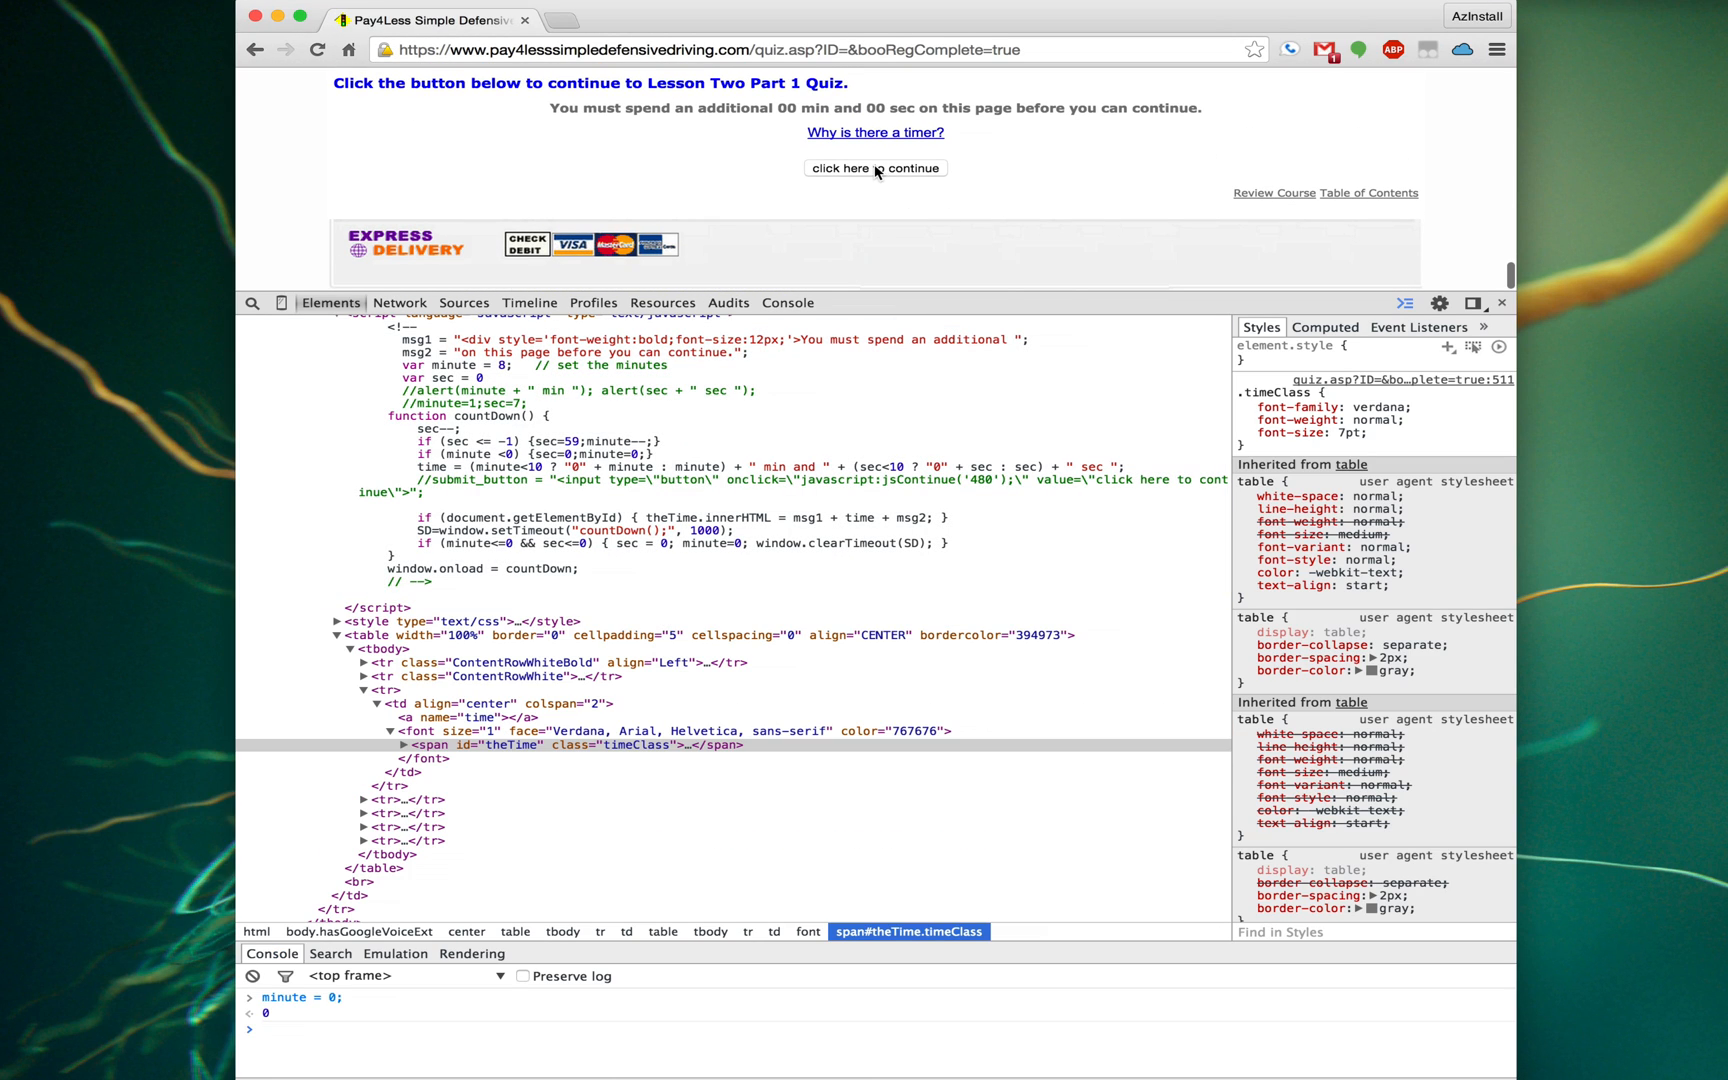
Inspect the 'click here to continue' button to reveal its jsContinue('480') handler.
{"action": "right_click", "coordinate": [876, 168]}
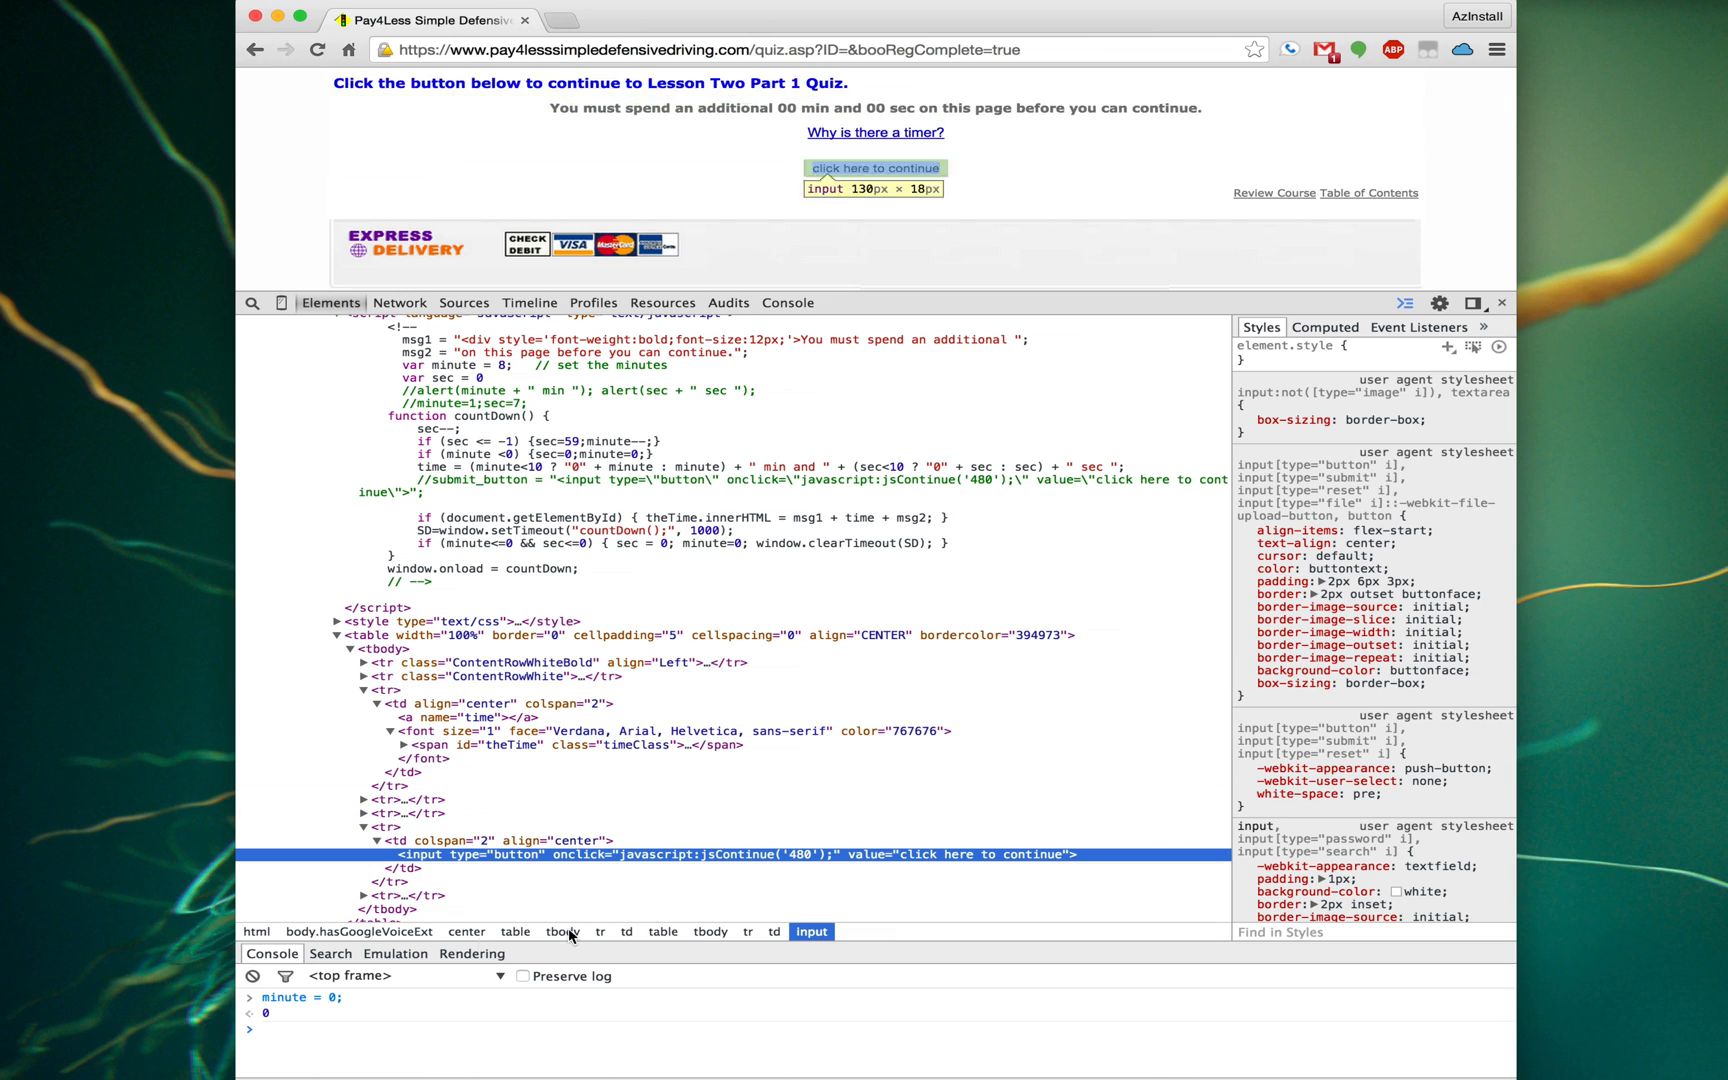
{"action": "scroll", "scroll_direction": "down", "scroll_amount": 3}
{"action": "type", "text": "jsContinue("}
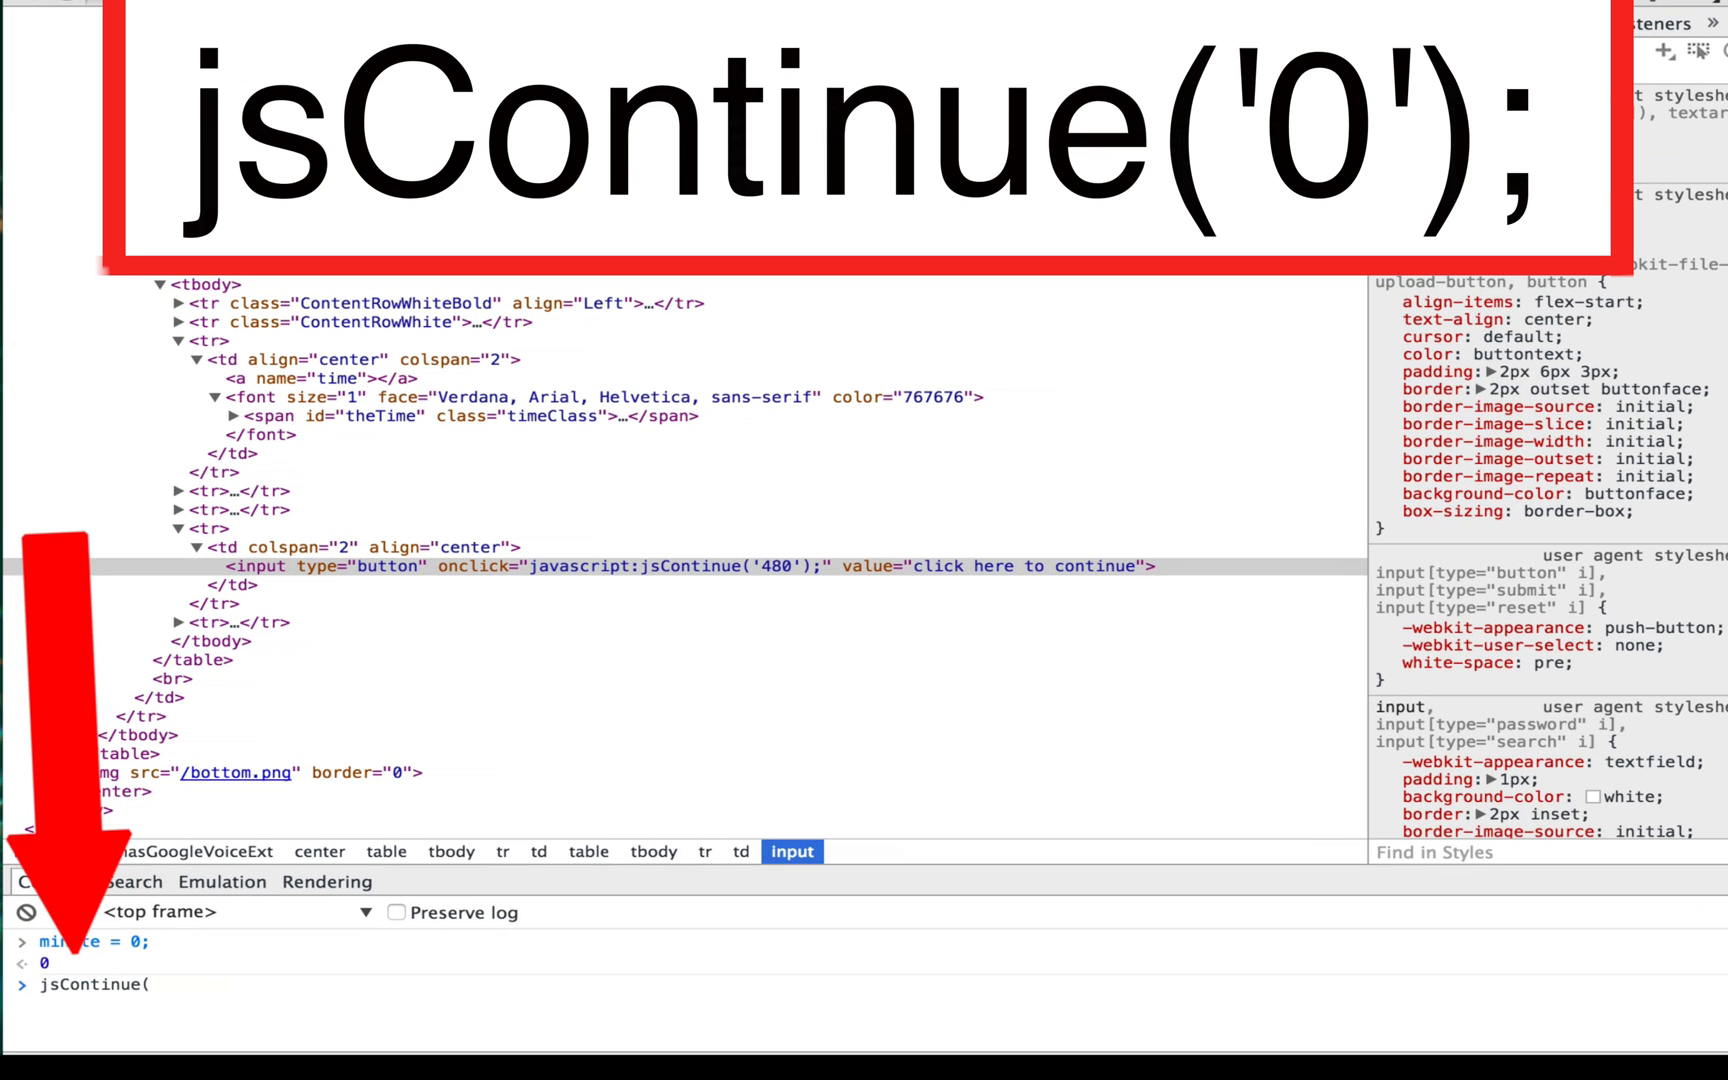
Run jsContinue('0'); in the console to skip the timer and load the quiz page.
{"action": "type", "text": "'0"}
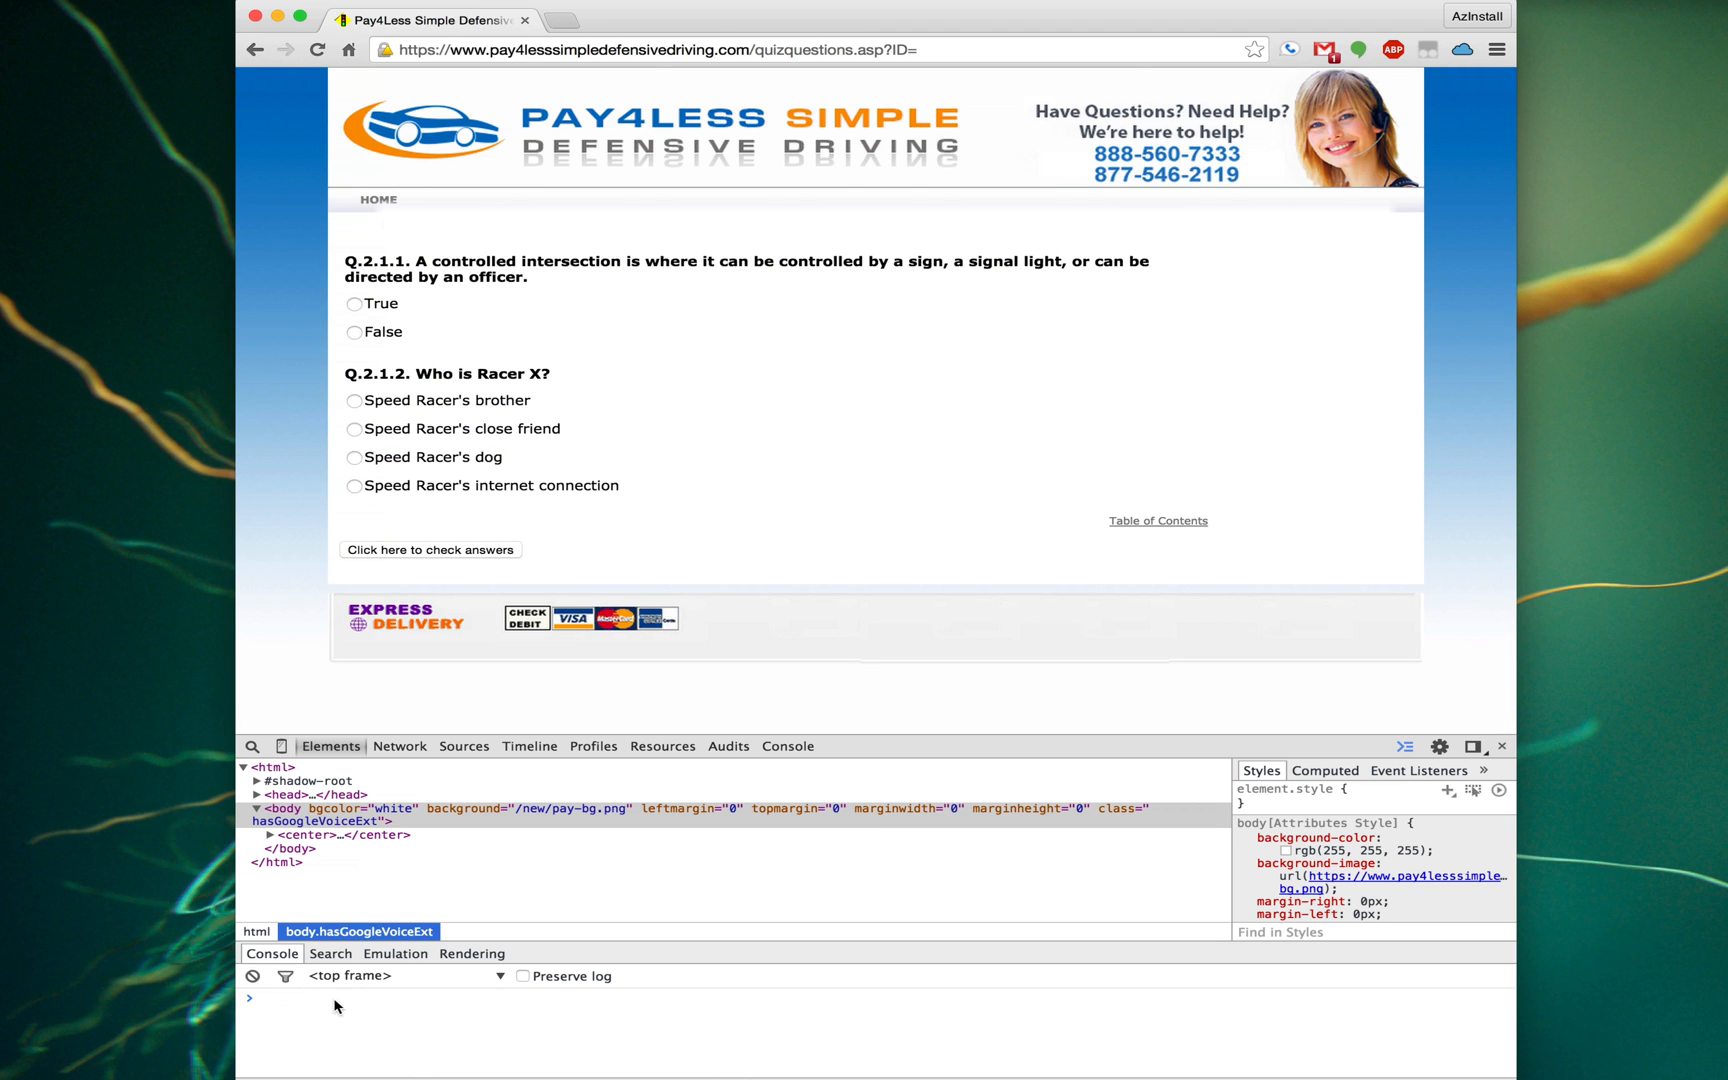
{"action": "mouse_move", "coordinate": [290, 1014]}
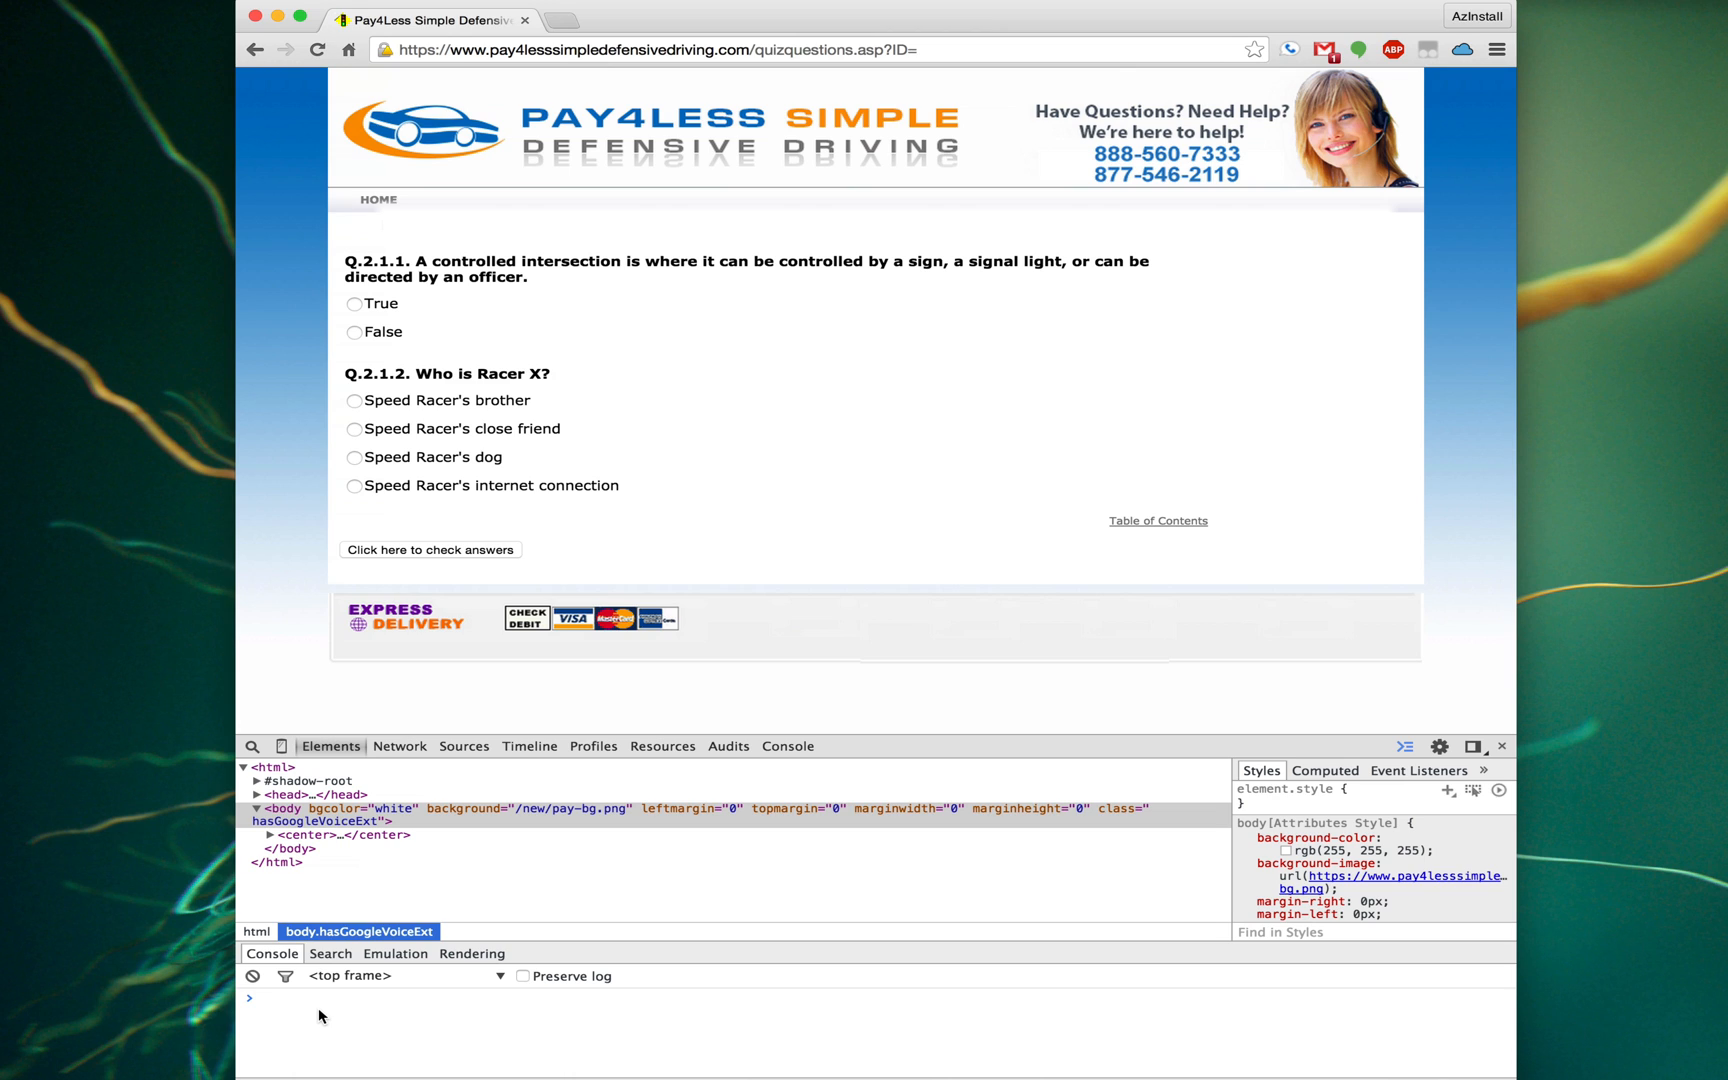
{"action": "mouse_move", "coordinate": [696, 392]}
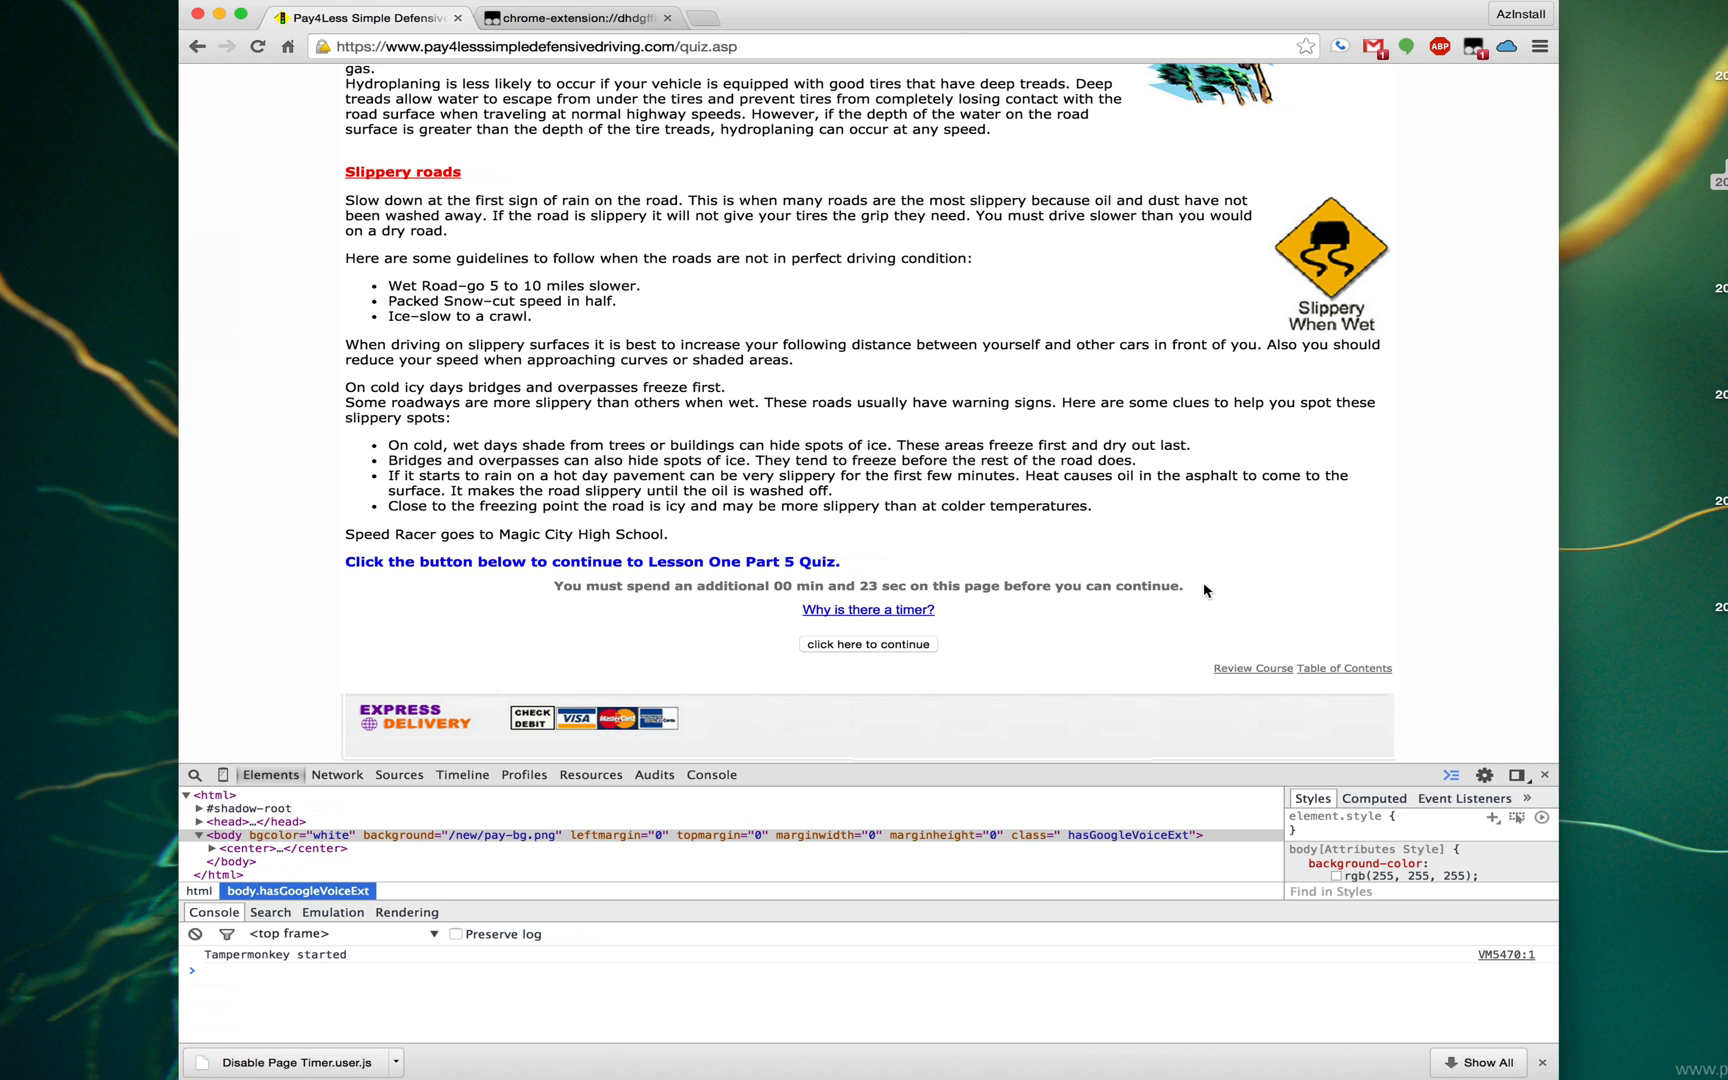
{"action": "mouse_move", "coordinate": [1064, 528]}
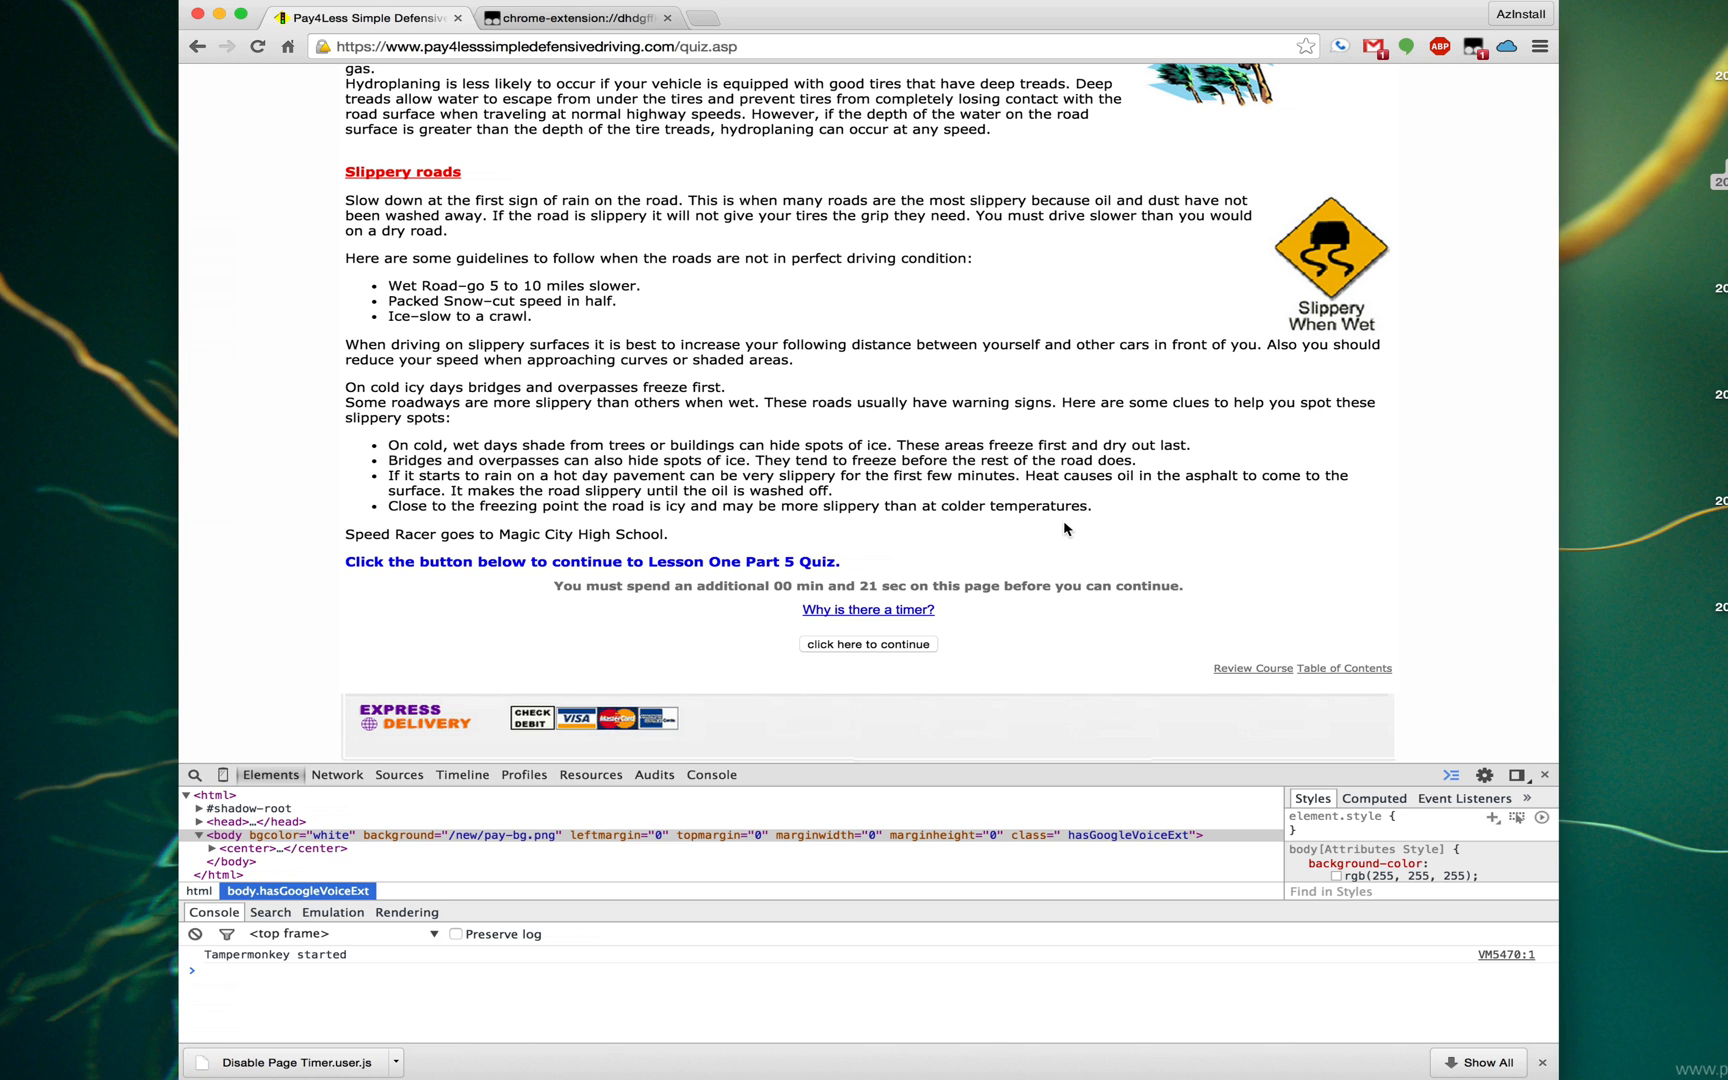